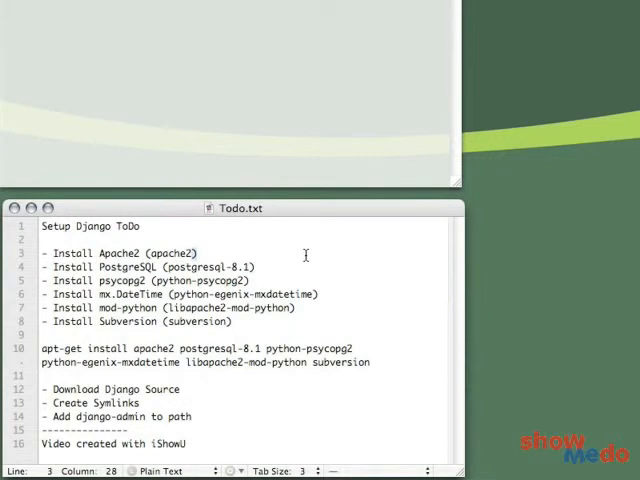
mouse_move(258, 248)
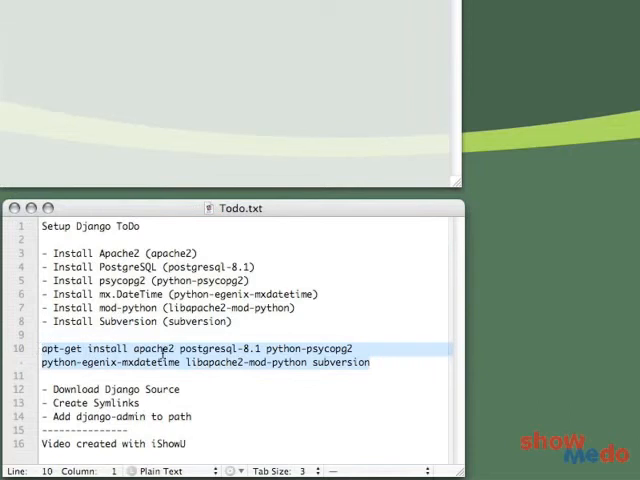
Run the apt-get install for postgresql-8.1, python-psycopg2, mx.DateTime and subversion as root.
drag(240, 208, 240, 352)
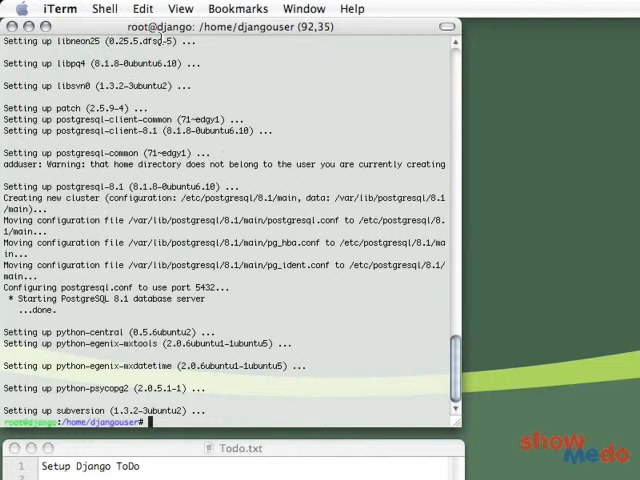
As postgres in psql, create user djangouser and database djangodb.
text(su postgres)
text(psql)
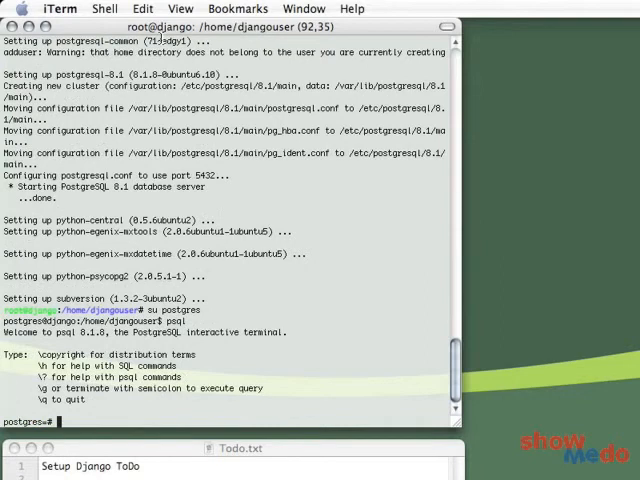
text(create user djangous)
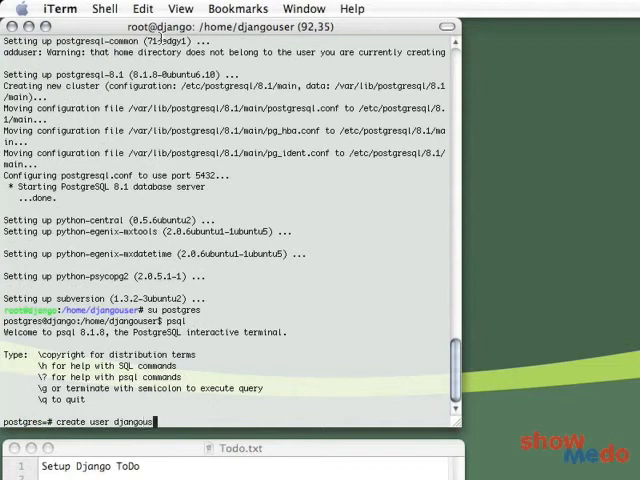
key(Return)
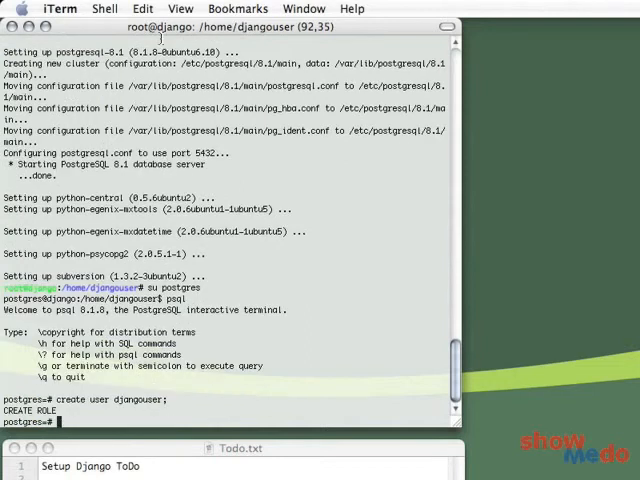
text(create database)
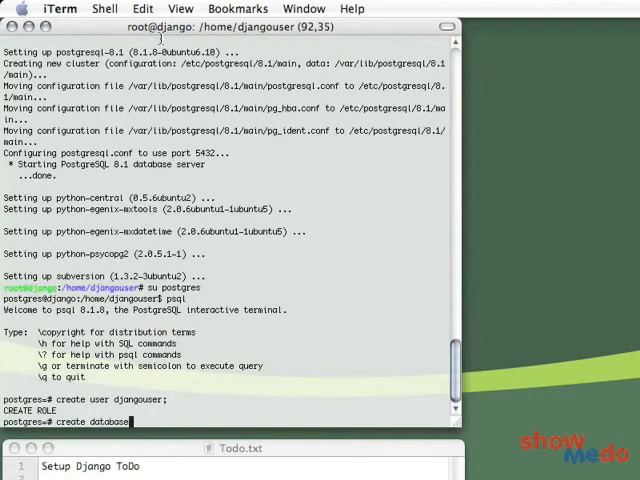
text(djangodb;)
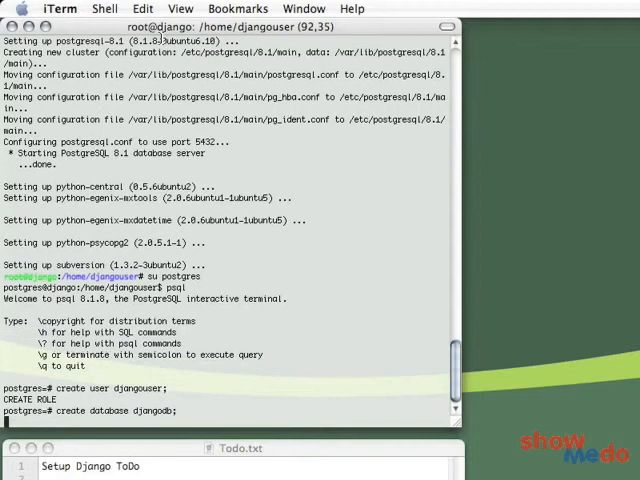
key(Return)
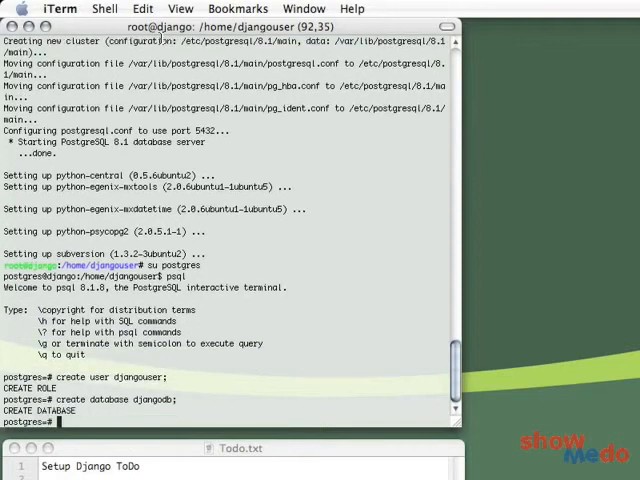
Grant all privileges on database djangodb to djangouser.
text(grant)
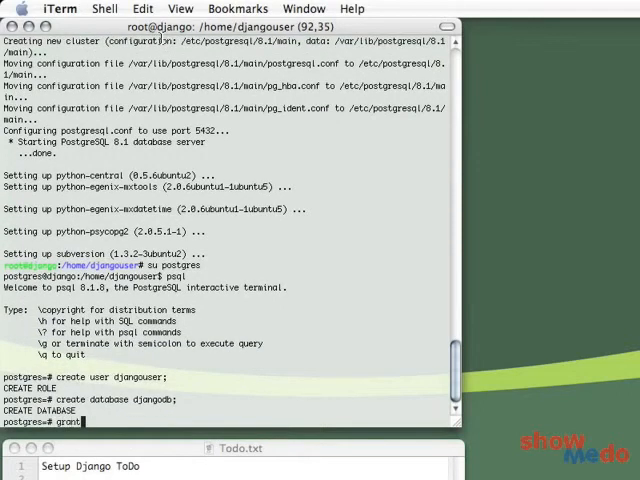
text(all)
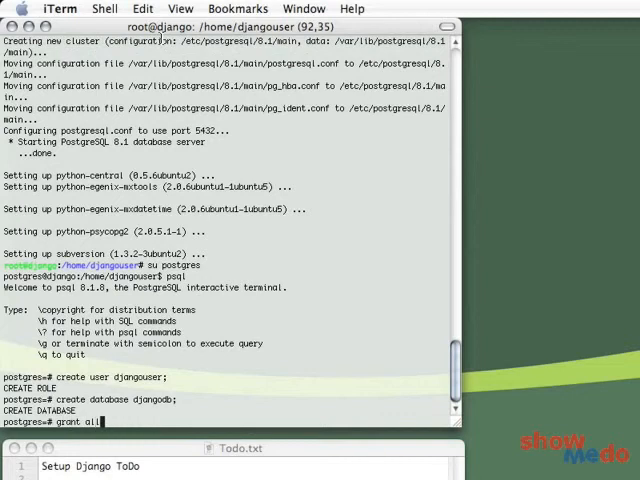
text(to)
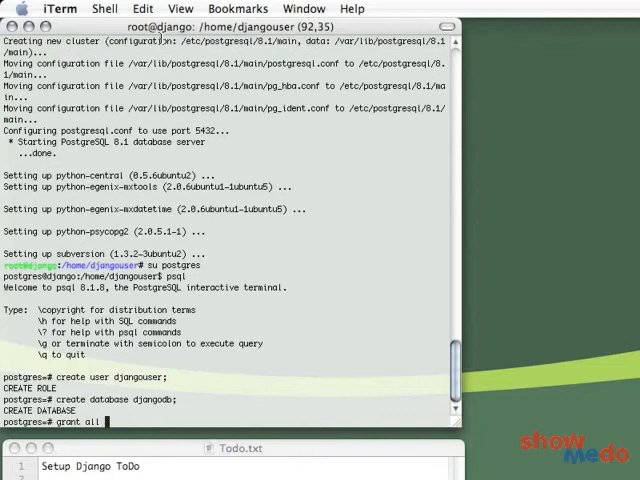
text(on d)
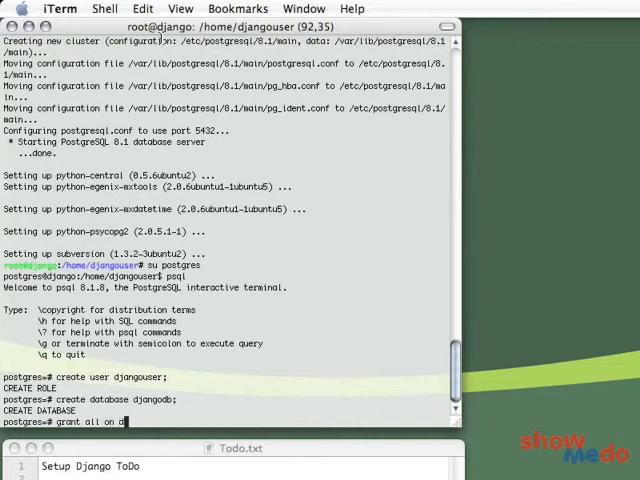
text(atabase)
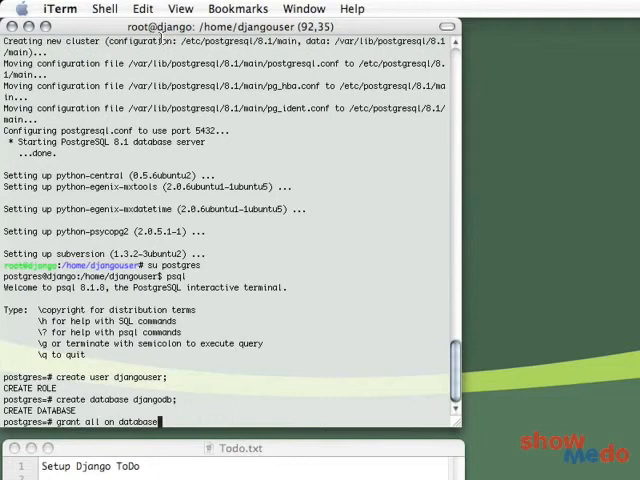
text(djangodb)
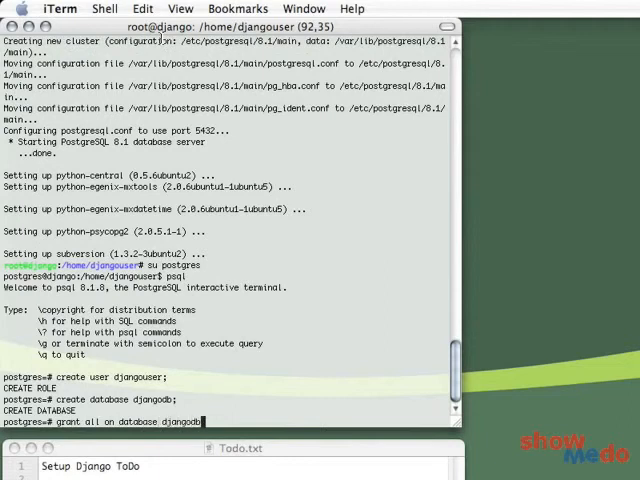
text(to djangouser;)
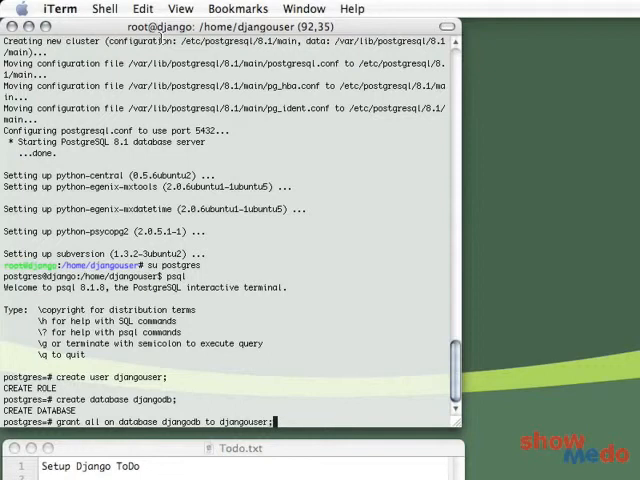
key(Return)
text(\q)
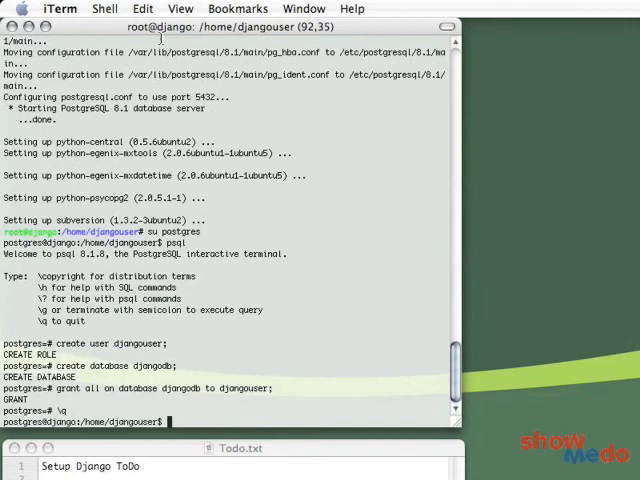
Switch back to root with su, move up to /home and make a new working directory.
text(su)
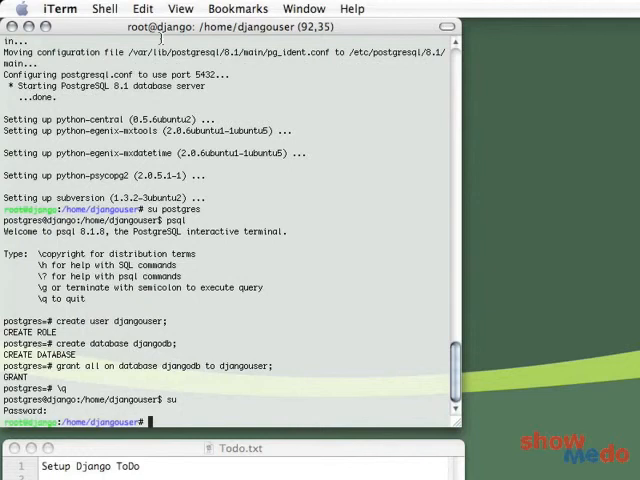
text(cd ..)
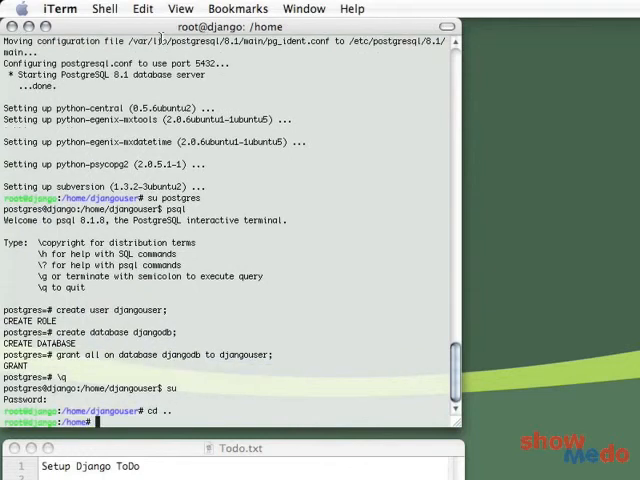
text(mkdir)
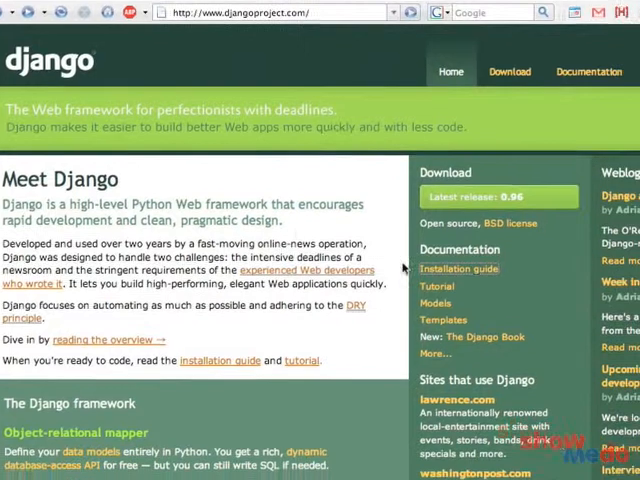
Read the Django installation guide down to 'Installing the development version'.
click(460, 268)
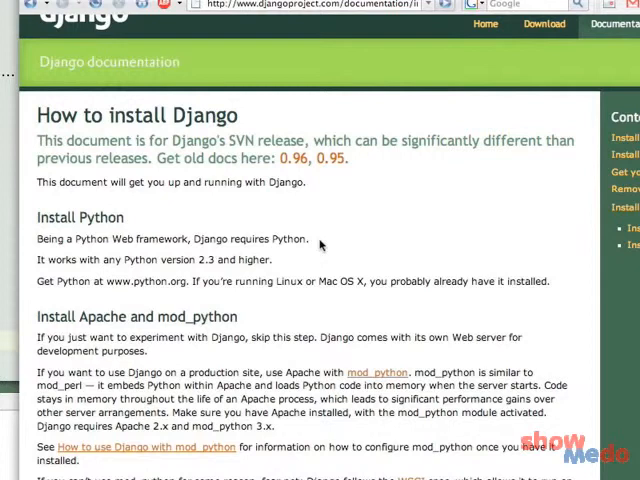
scroll(down, 3)
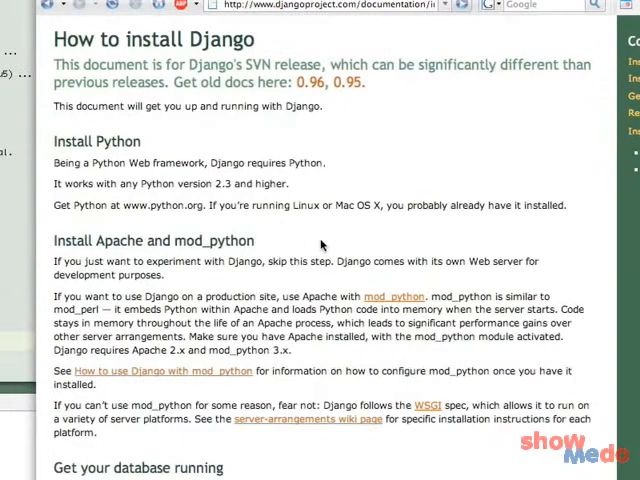
scroll(down, 3)
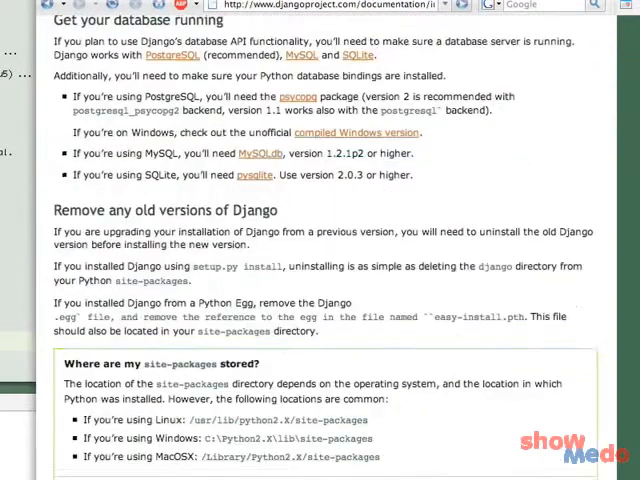
scroll(down, 3)
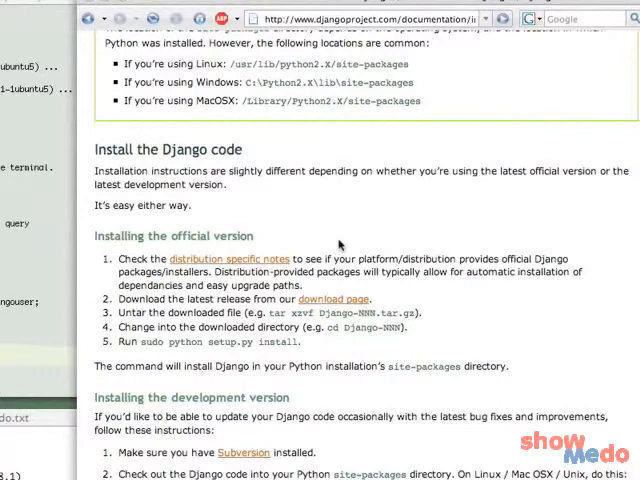
scroll(down, 3)
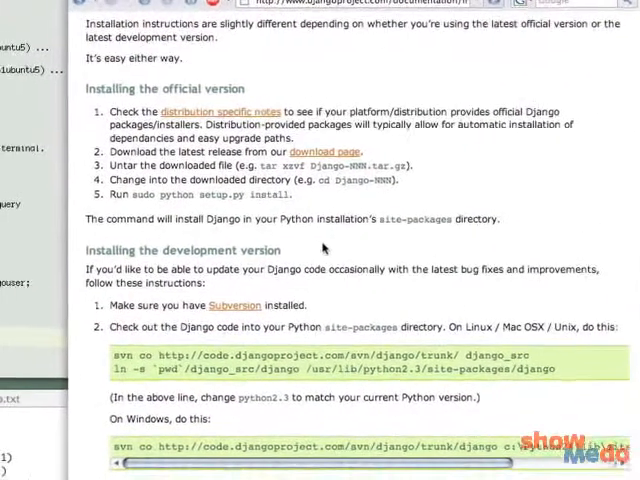
scroll(down, 3)
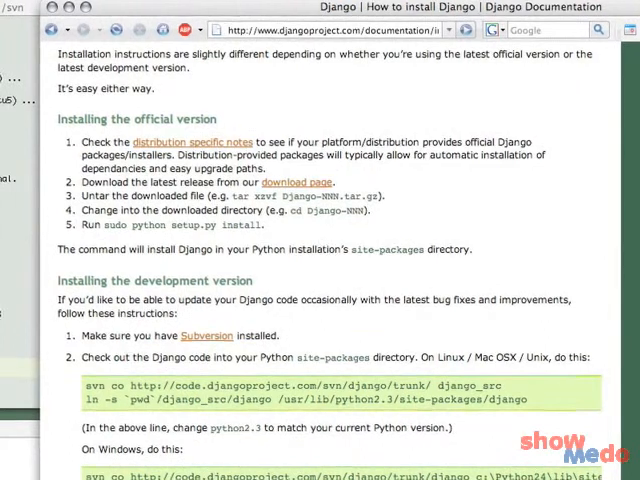
scroll(down, 3)
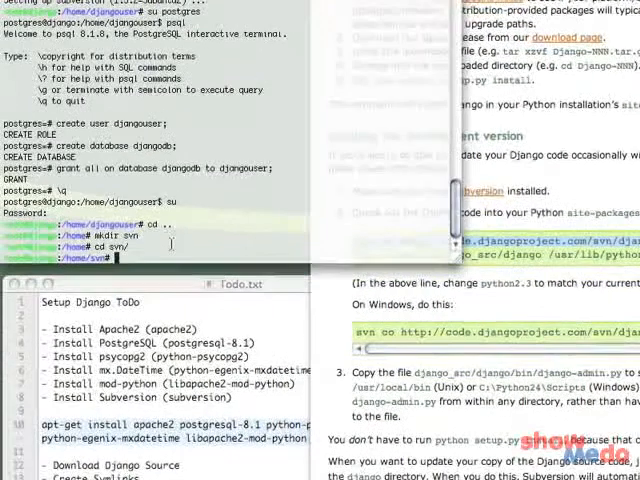
Check out Django trunk into django_src with svn and symlink it into python2.4 site-packages.
text(svn co http://code.djangoproject.com/svn/django/trunk/ django_src)
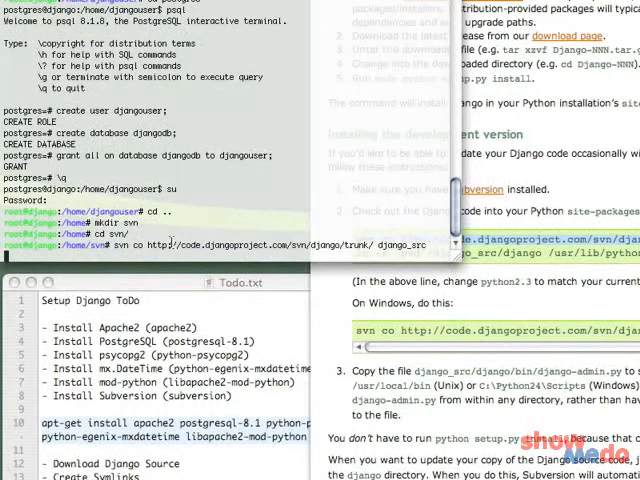
key(Return)
text(ln -s `pwd`/django_src/django /usr/lib/python2.4/site-packages/django)
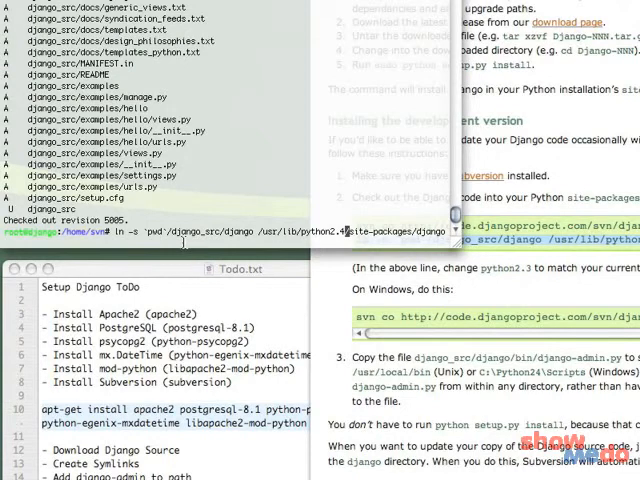
key(Return)
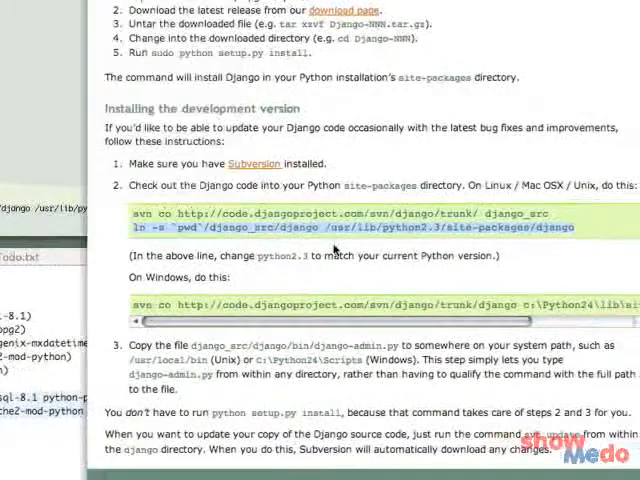
Copy django_src/django/bin/django-admin.py into /usr/local/bin/.
scroll(down, 3)
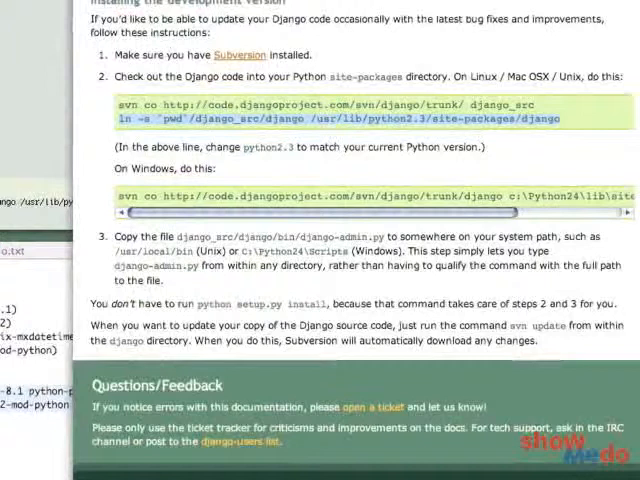
scroll(up, 3)
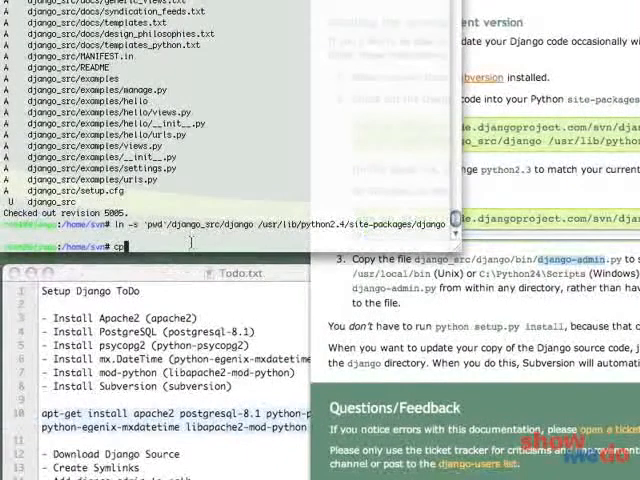
text(cp django_src/)
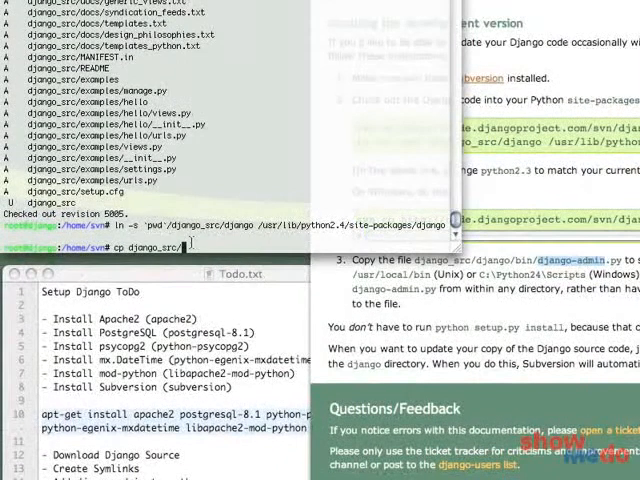
text(django/bin/django-admin.py)
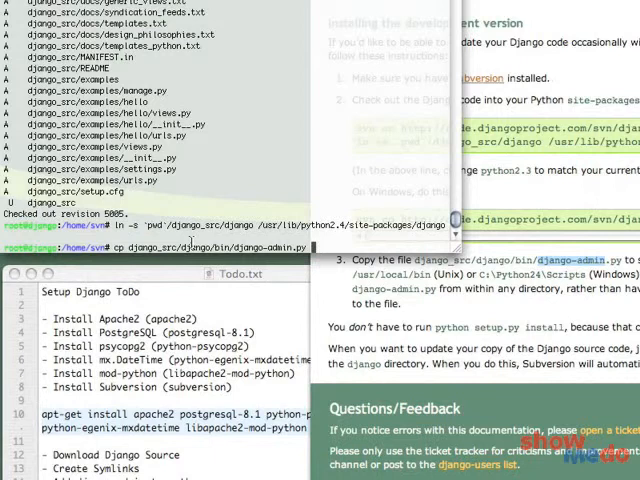
text(/usr/local/bin/)
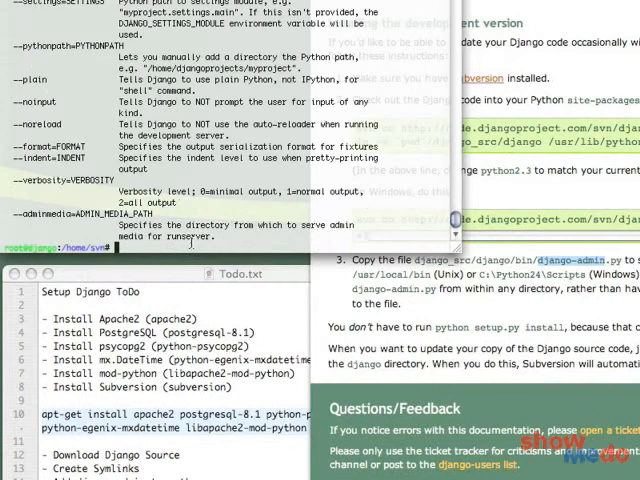
scroll(up, 3)
text(cd ..)
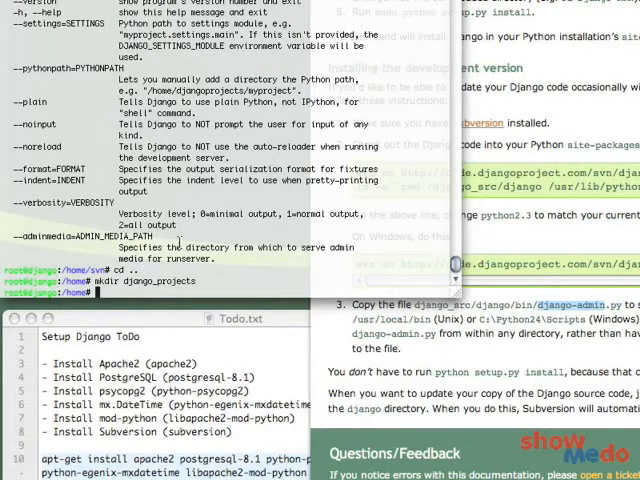
Inside django_projects, run django-admin.py startproject project1 and enter the new project.
text(cd django_projects/)
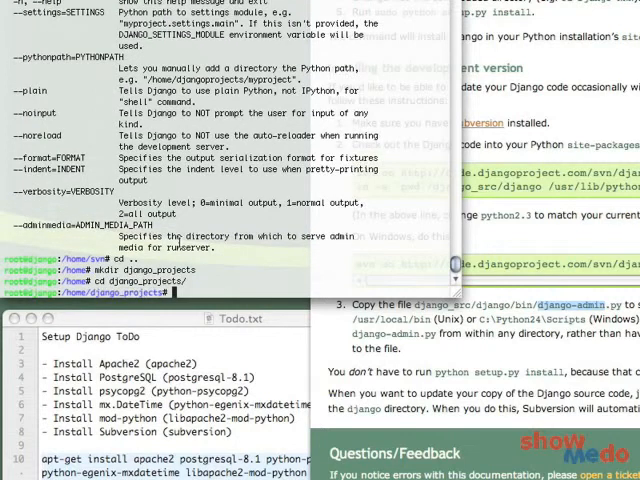
text(django-admin.py)
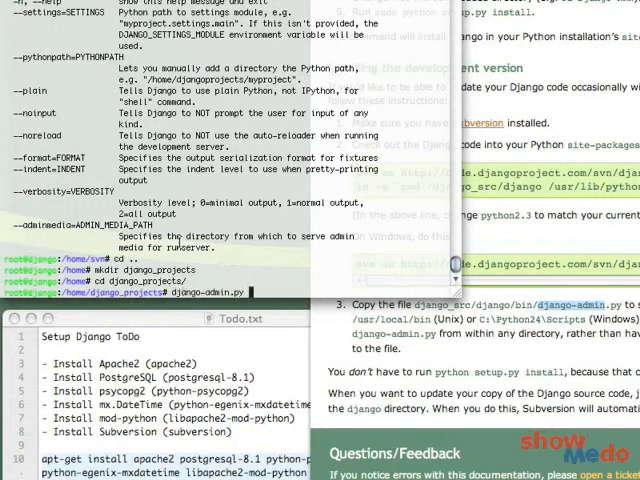
text(start)
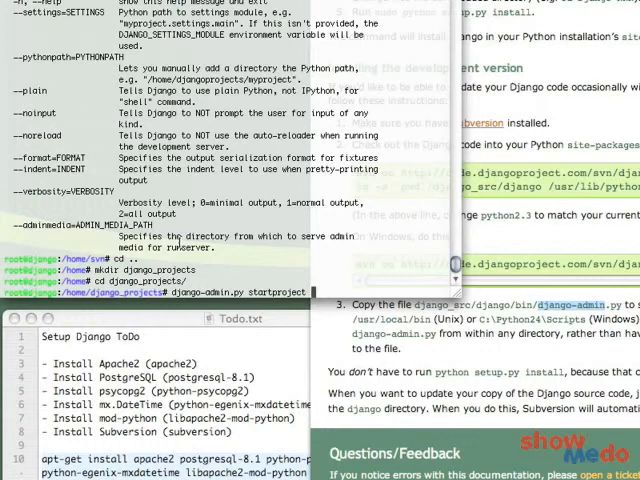
text(project1)
text(ls)
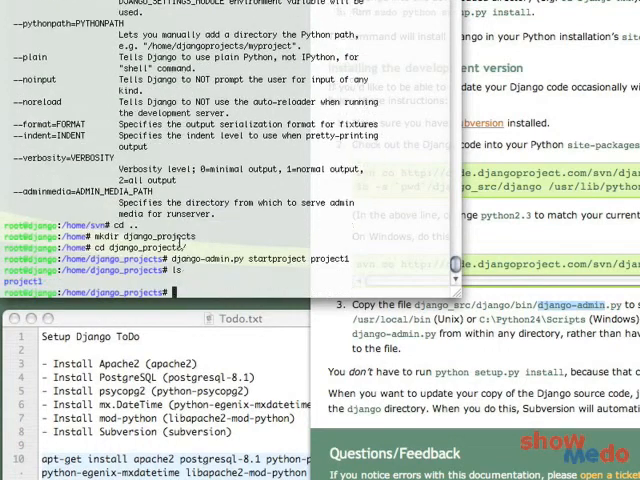
text(cd project1/)
text(ls)
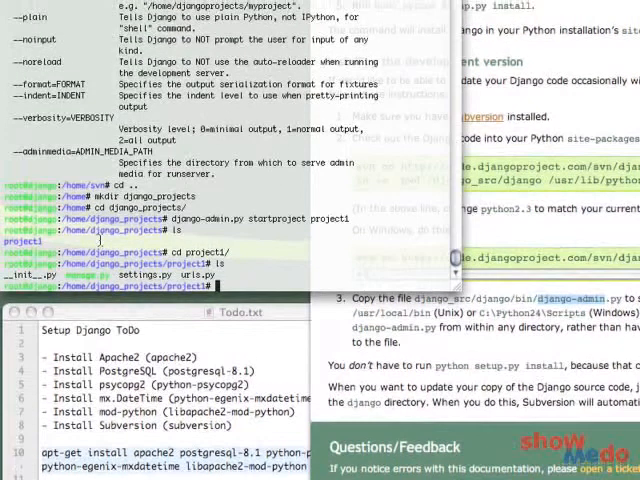
Edit project1's settings.py in nano.
scroll(down, 3)
text(nano)
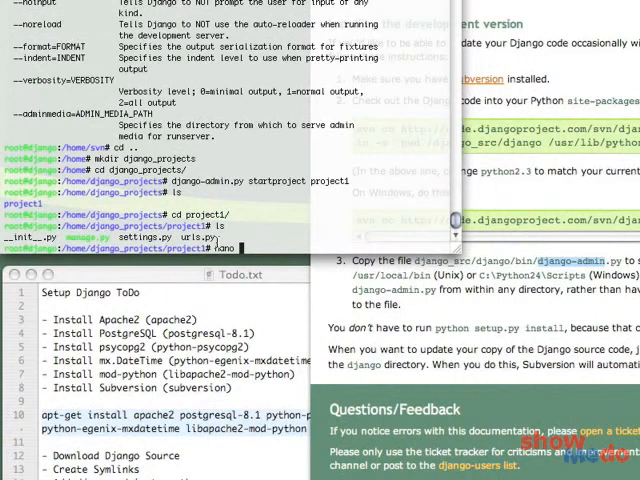
text(settings.py)
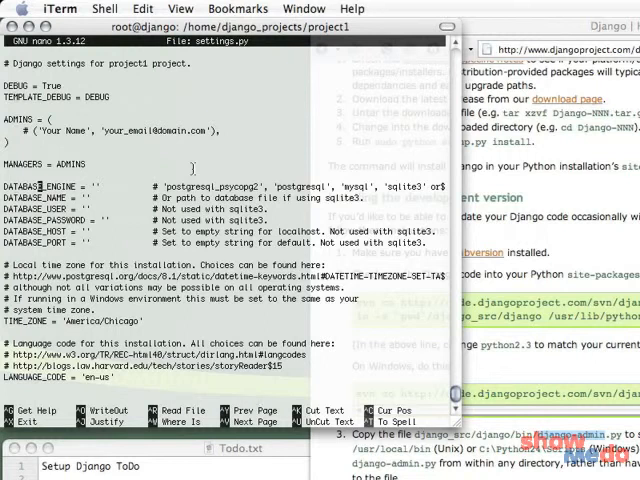
Set DATABASE_ENGINE 'postgresql_psycopg2' and DATABASE_NAME 'djangodb', then save and exit nano.
text(p)
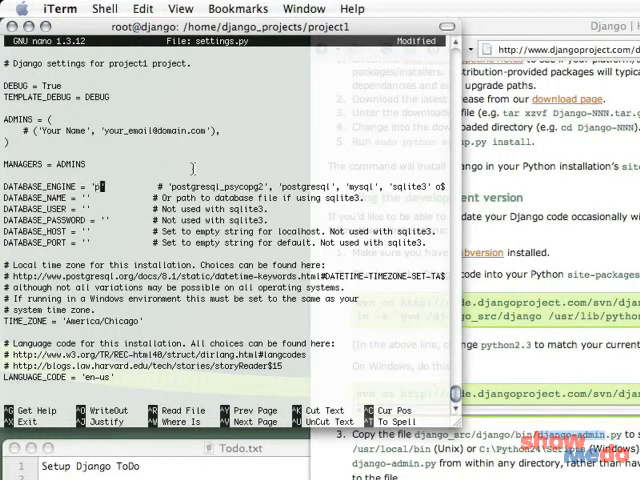
text(ostgresql_psycopg2)
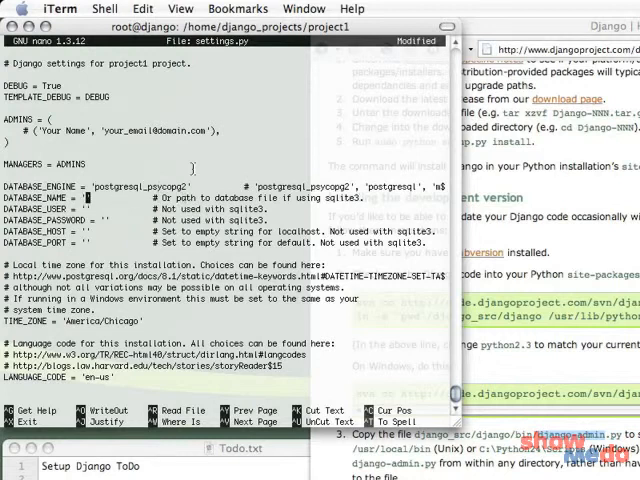
text(djangodb)
click(224, 214)
text(djangouser)
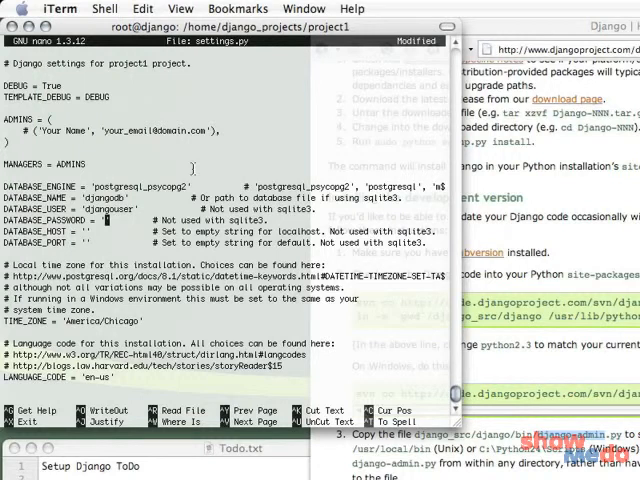
scroll(down, 3)
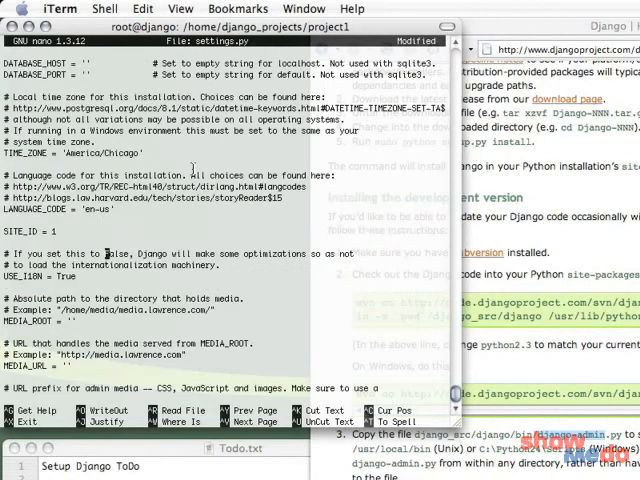
scroll(down, 3)
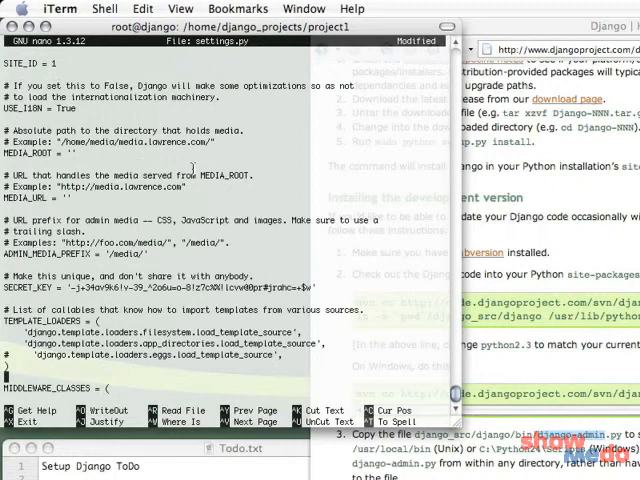
scroll(down, 3)
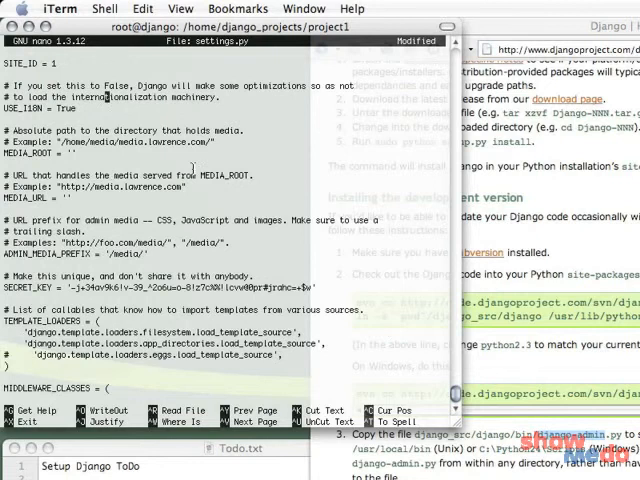
scroll(down, 3)
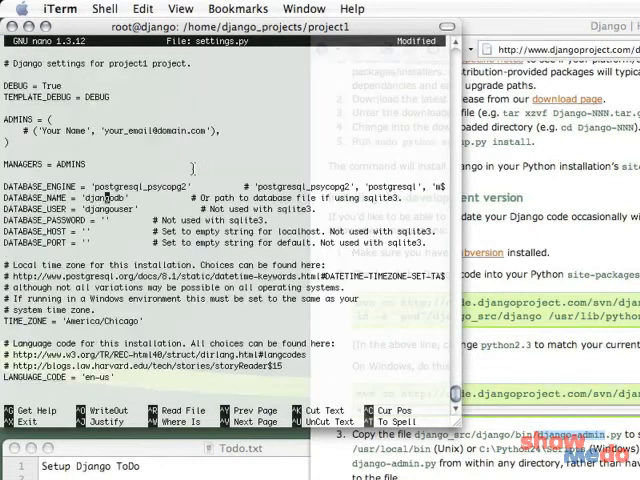
key(ctrl+x)
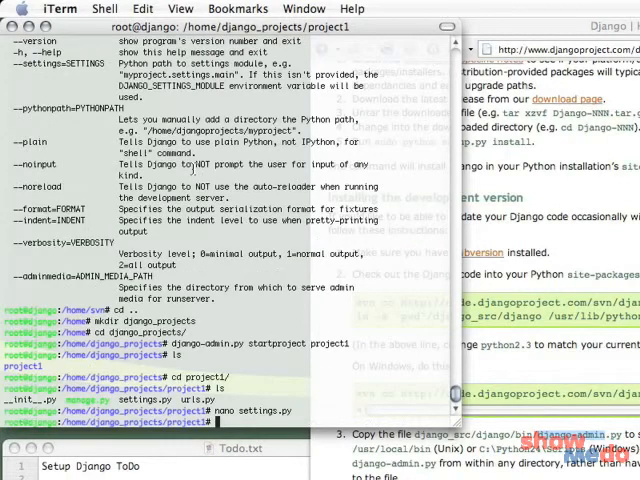
Run python manage.py startapp app1, enter app1, then check the network address with ifconfig.
text(python)
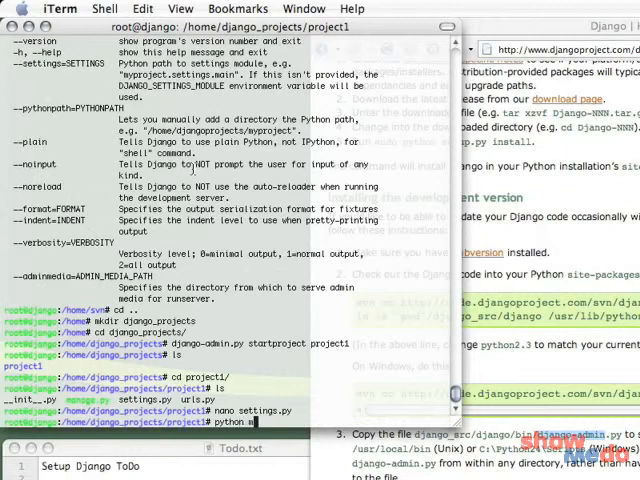
text(manage.py)
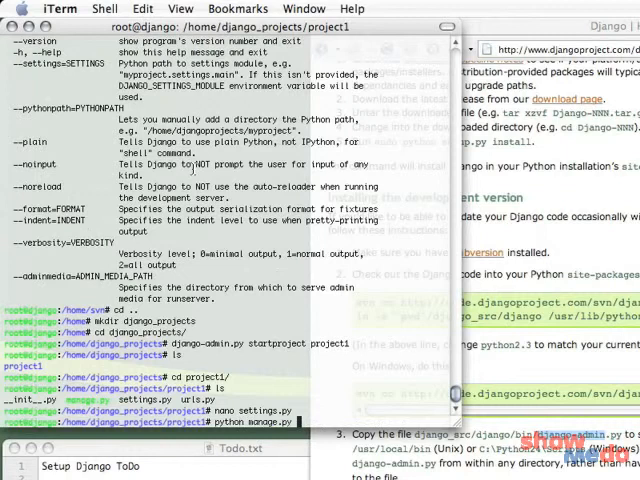
text(s)
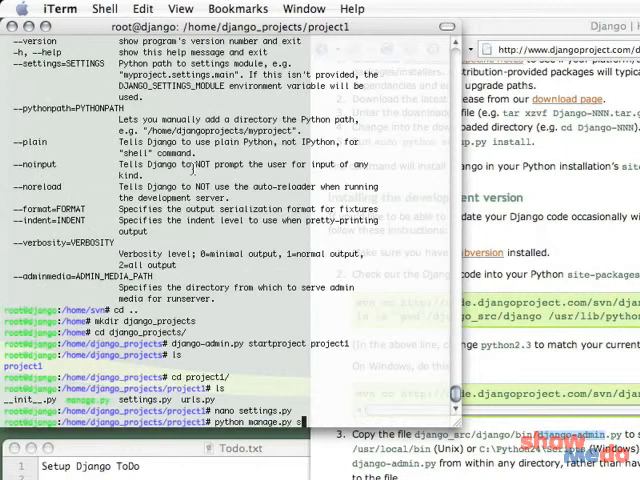
text(startapp app1)
text(cd app1/)
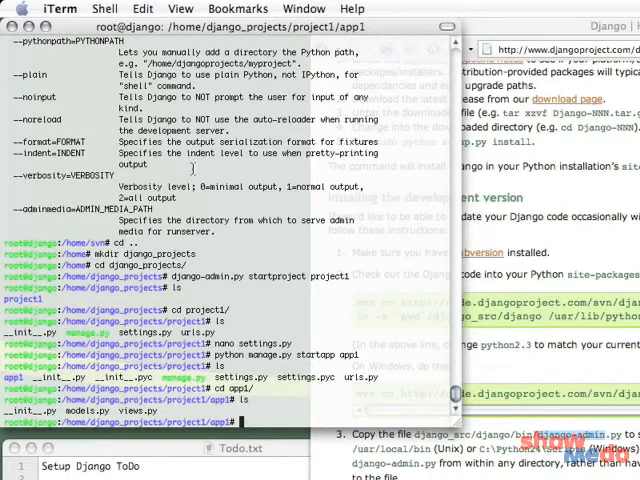
text(cd ..)
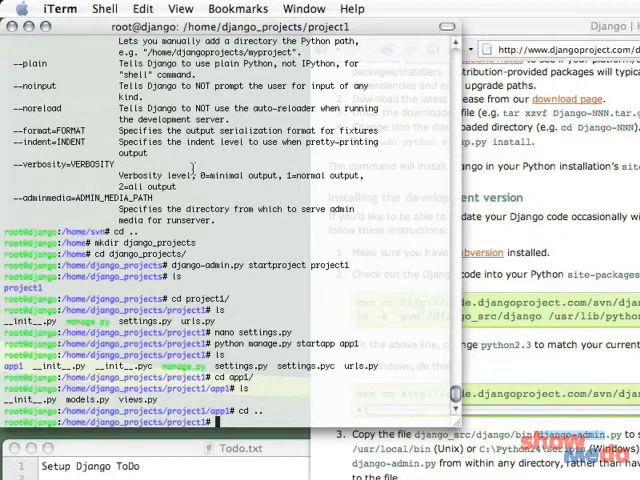
text(ifconfig)
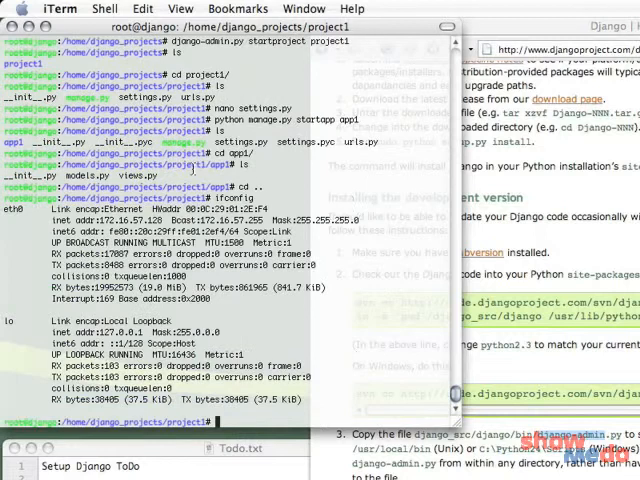
Start the Django server with python manage.py runserver 172.16.57.128:8000 from project1.
text(python manage.py runser)
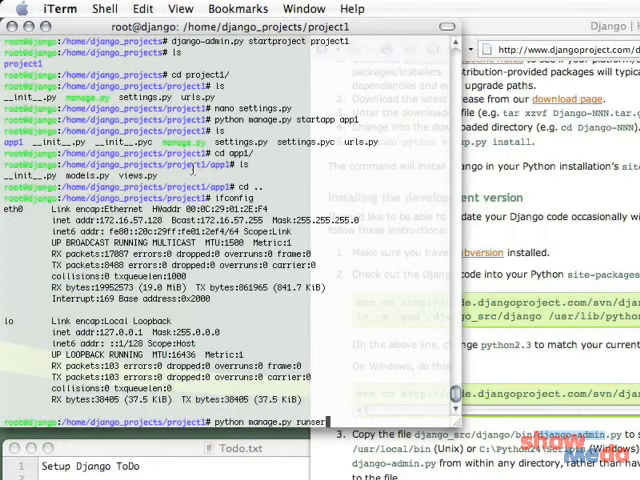
text(172.16)
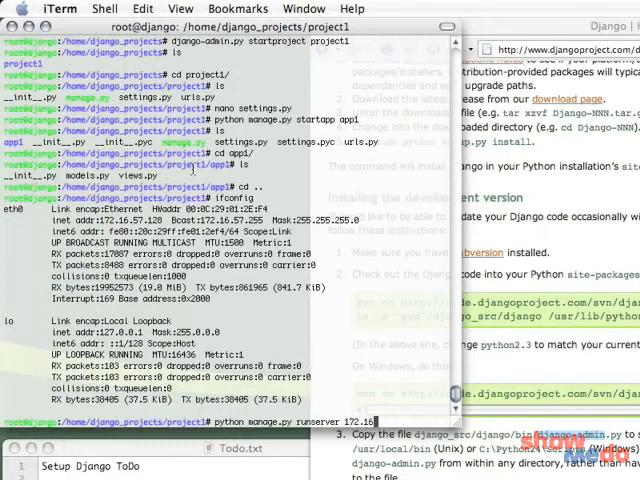
text(.57.128:8000)
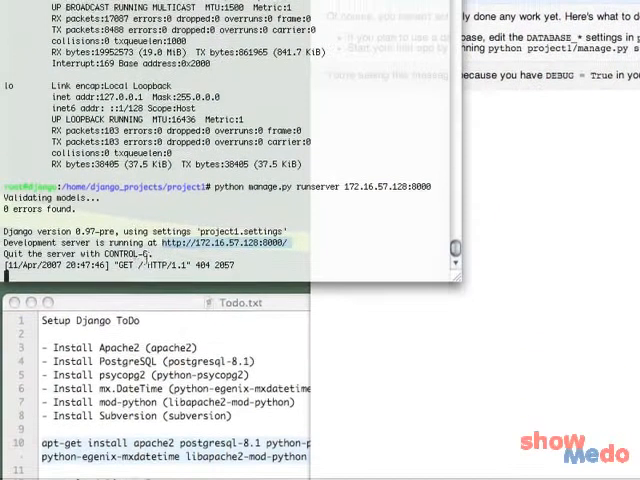
scroll(down, 3)
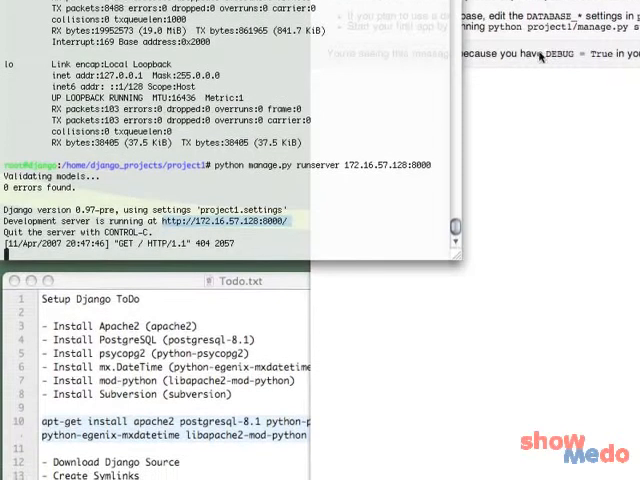